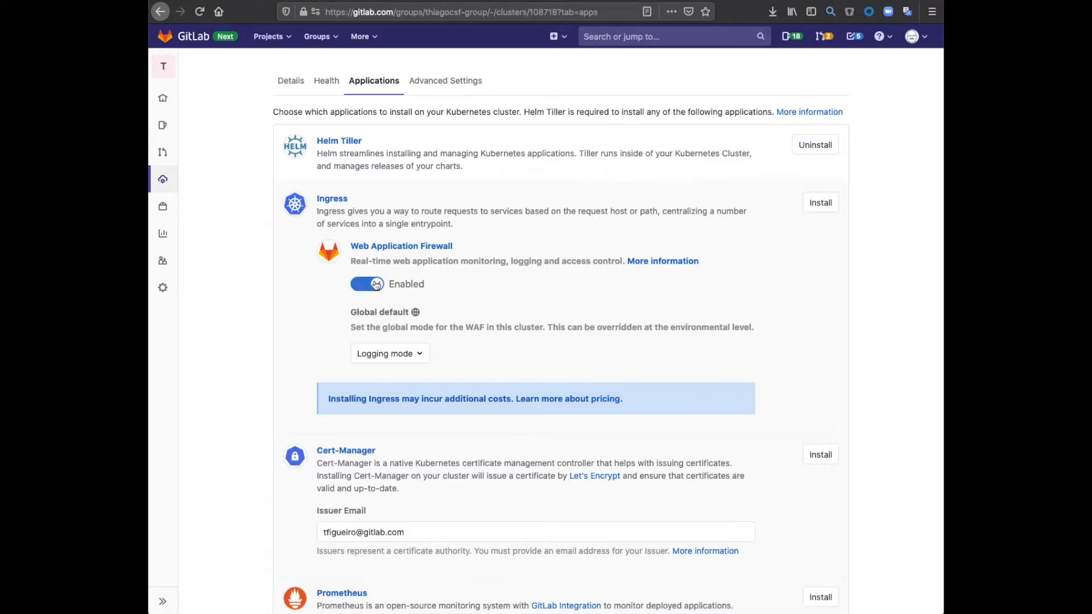
# Keep the Web Application Firewall enabled in Logging mode and start installing Ingress.
pyautogui.click(368, 283)
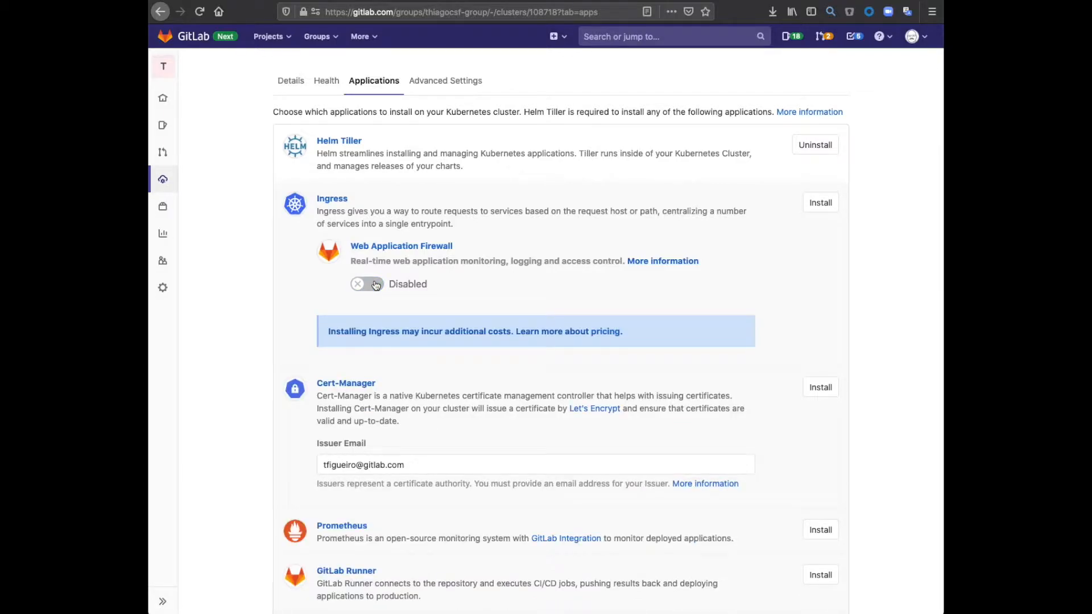
pyautogui.click(368, 284)
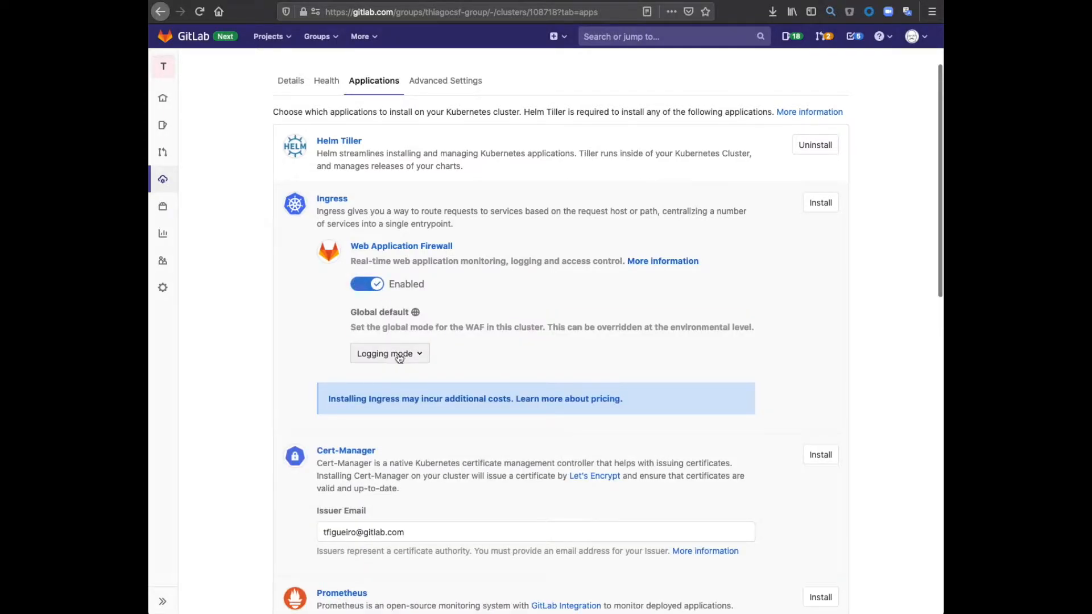
pyautogui.click(389, 353)
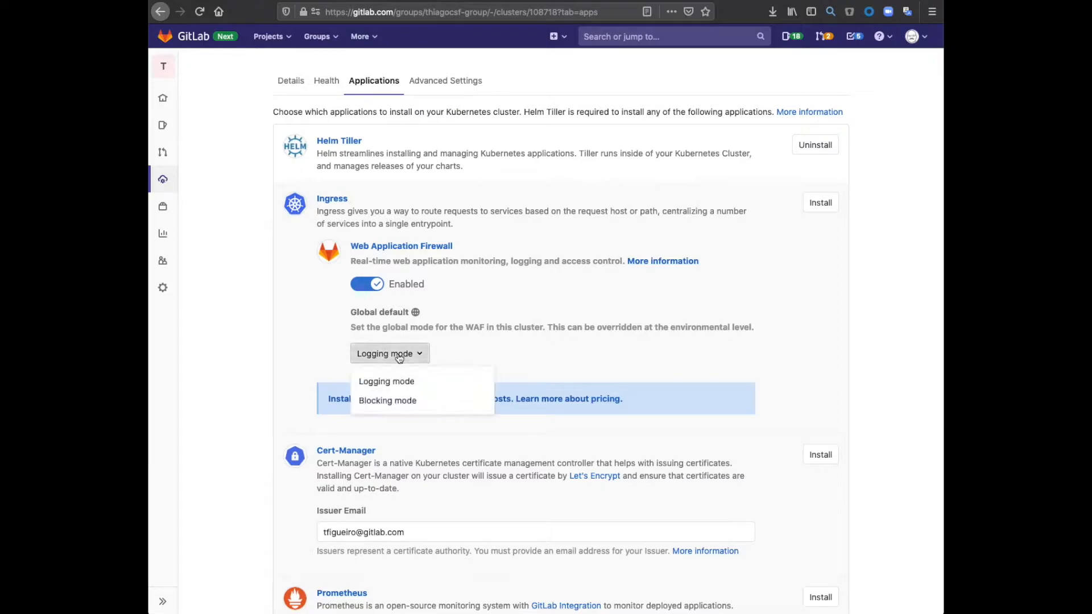
pyautogui.click(386, 381)
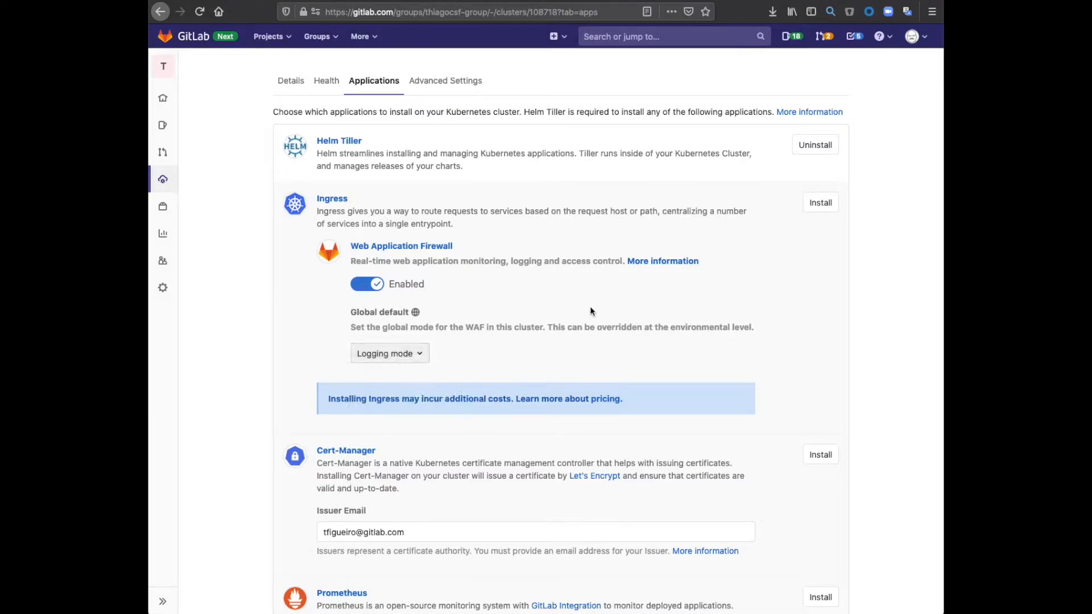
pyautogui.moveTo(511, 324)
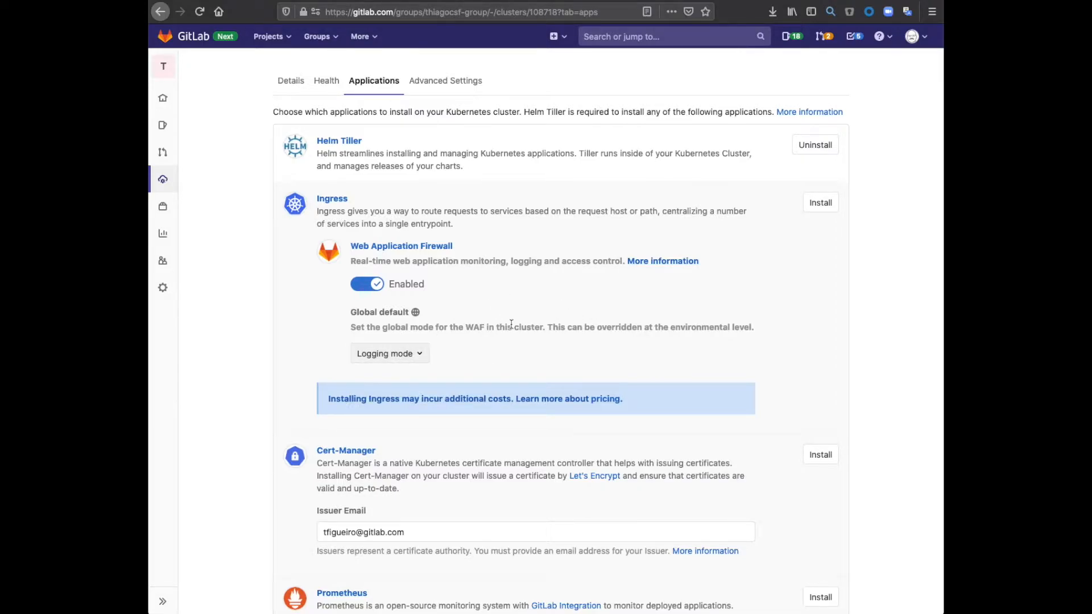
pyautogui.click(820, 202)
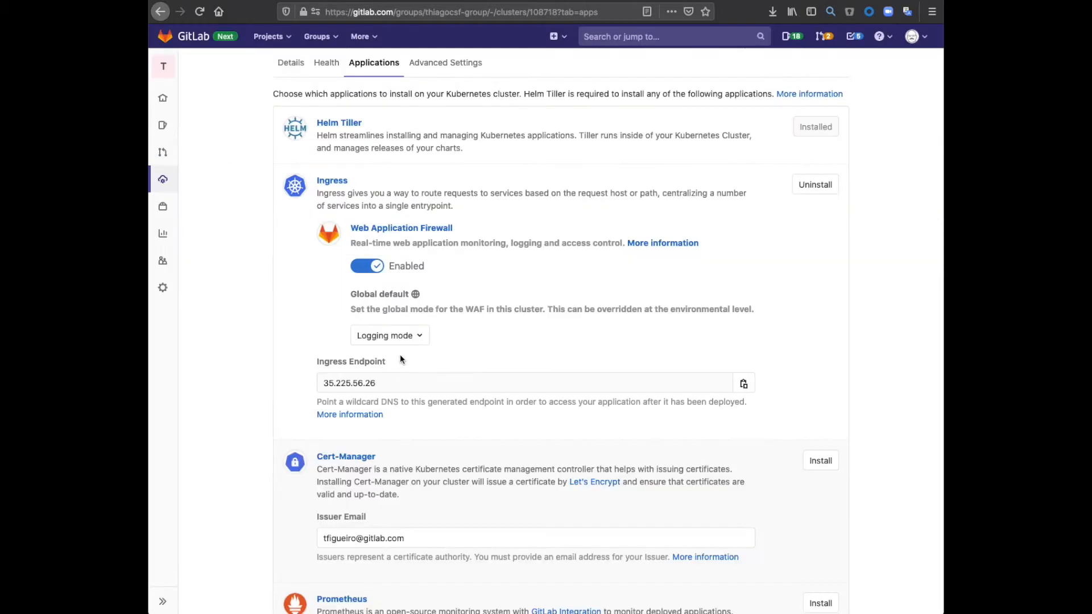
pyautogui.moveTo(529, 319)
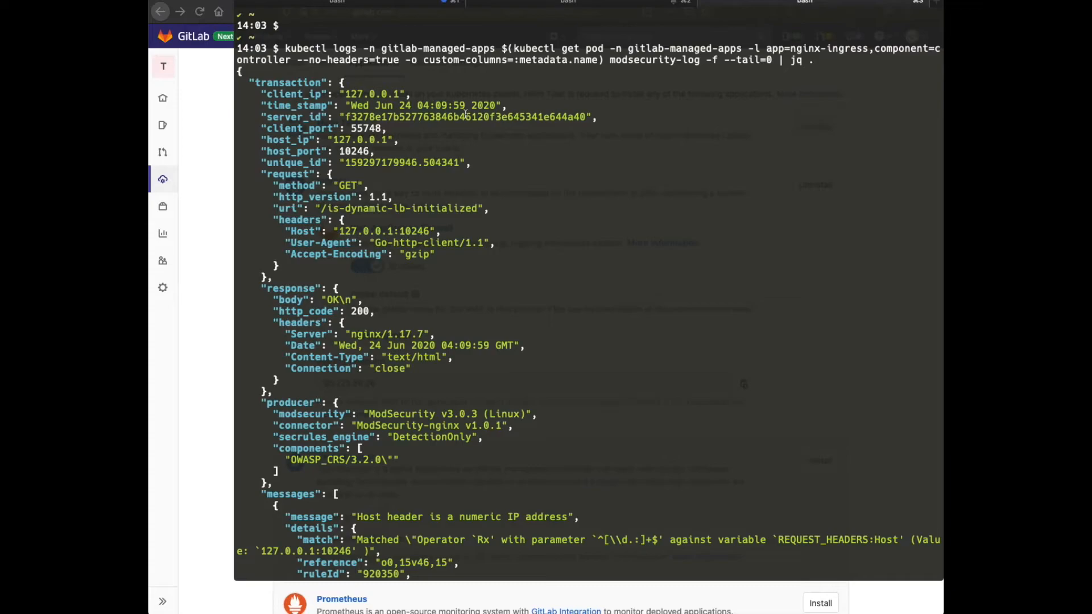
pyautogui.moveTo(438, 348)
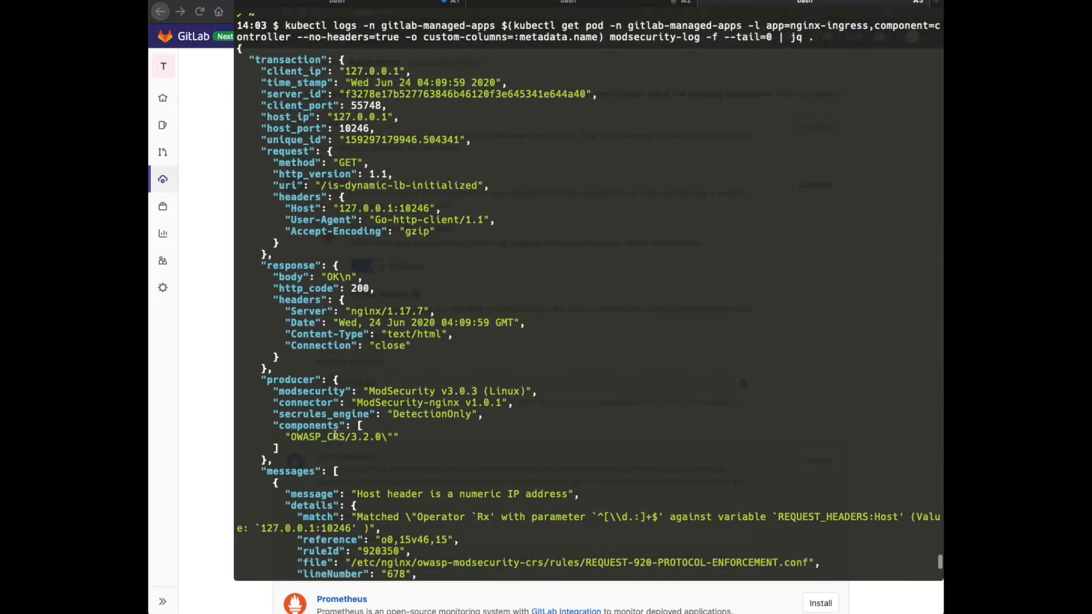
# Scroll through the ModSecurity audit entry's rule ID, severity and OWASP tags.
pyautogui.scroll(-3)
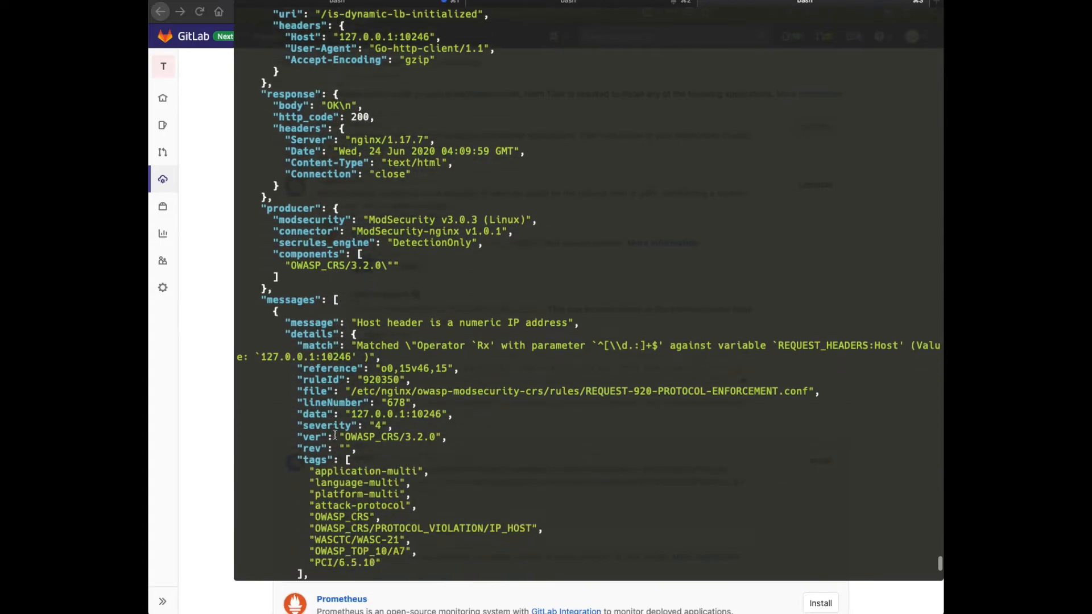
pyautogui.scroll(-3)
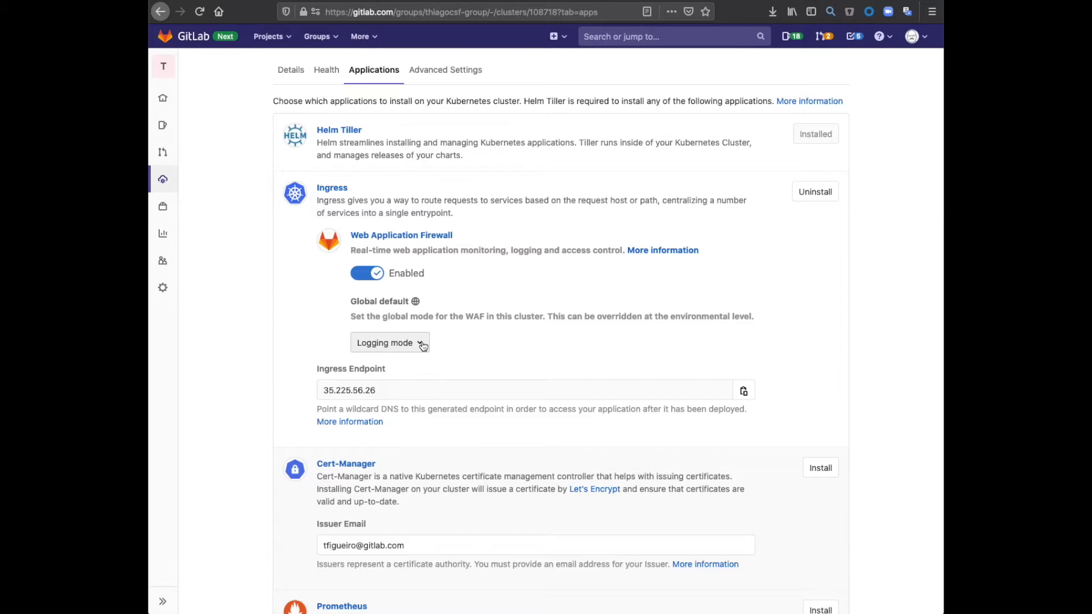
# Set the firewall's Global default to Blocking mode.
pyautogui.click(390, 342)
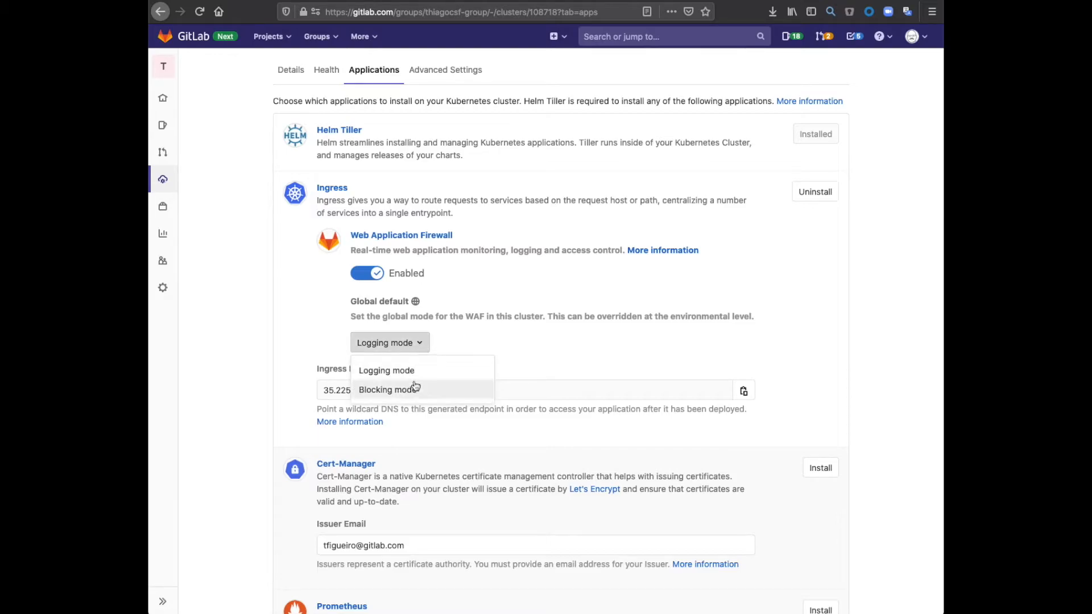
pyautogui.click(389, 389)
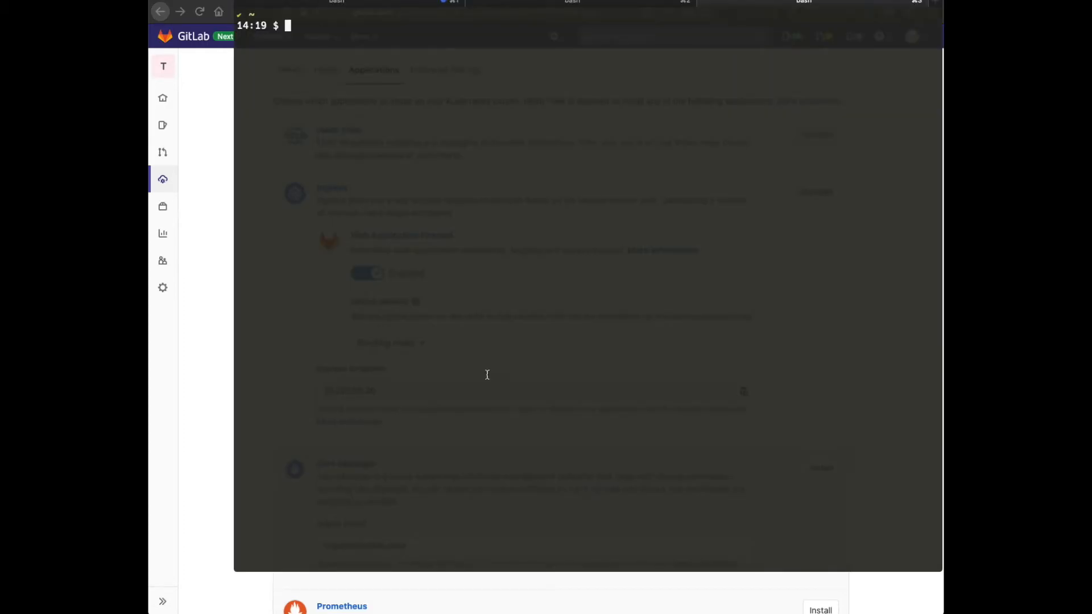
# Rerun kubectl logs on the modsecurity-log container and review the anomaly-score rule match.
pyautogui.write('kubectl logs -n gitlab-managed-apps $(kubectl get pod -n gitlab-managed-apps -l app=nginx-ingress,component=controller --no-headers=true -o custom-columns=:metadata.name) modsecurity-log -f --tail=0 | jq .')
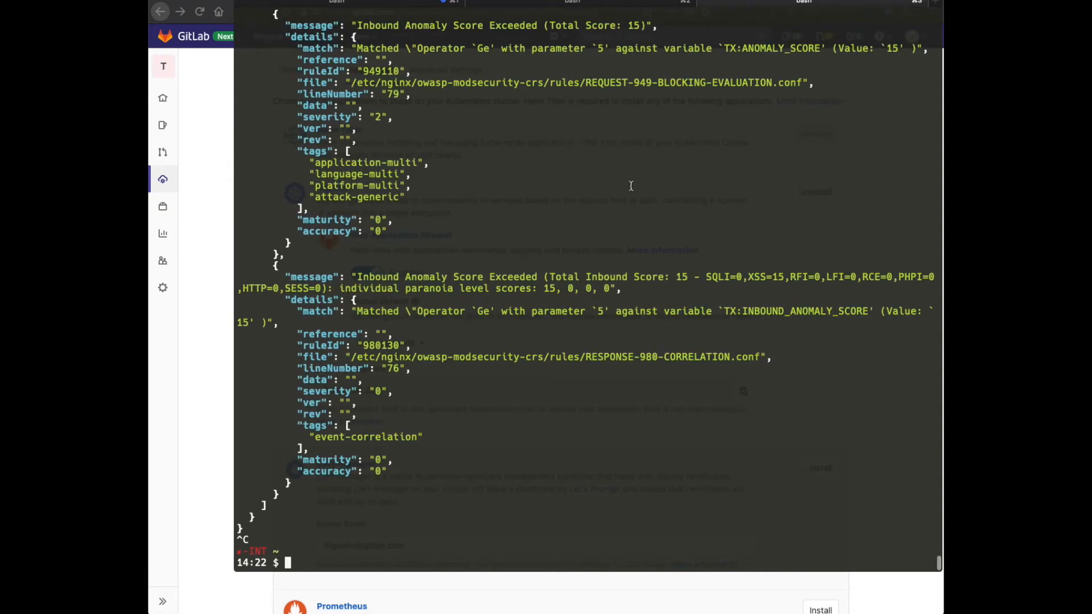
pyautogui.scroll(-3)
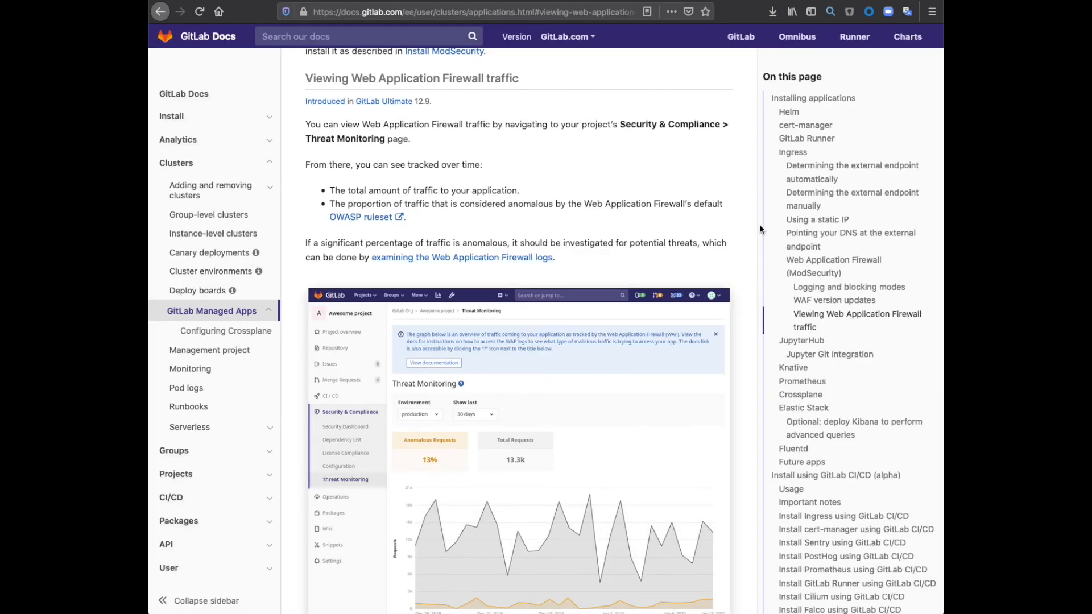
pyautogui.moveTo(638, 154)
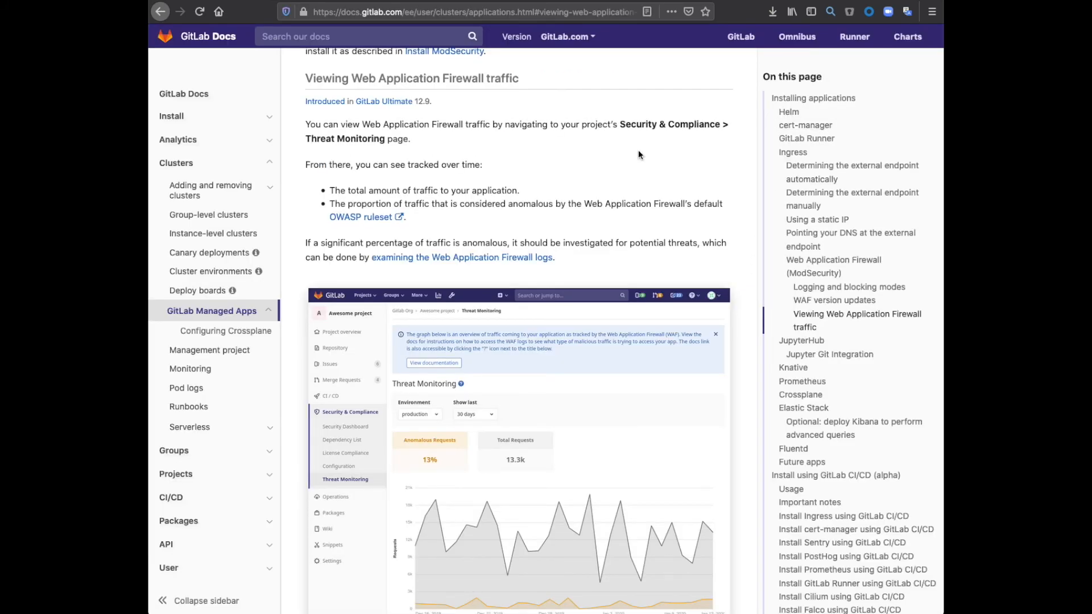